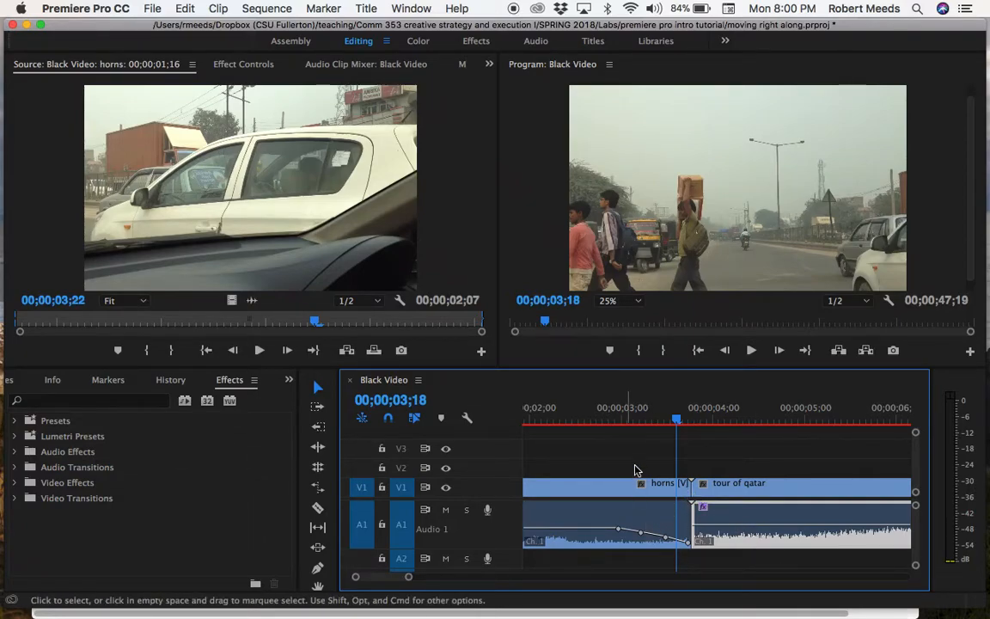
{"action": "mouse_move", "coordinate": [749, 349]}
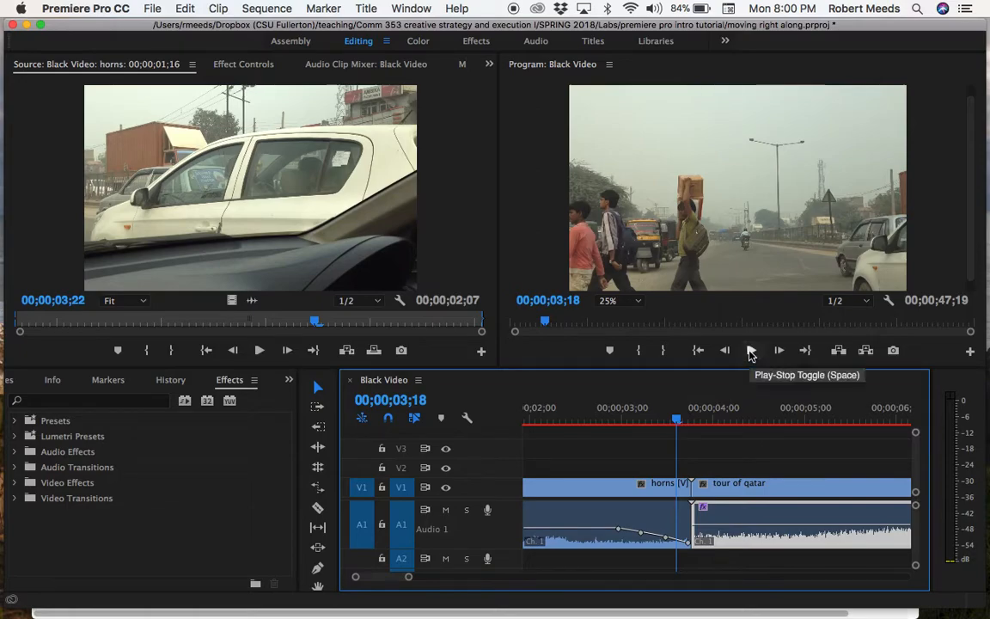
Play the sequence past the horns fade, mute Audio 1, then stop playback
{"action": "left_click", "coordinate": [751, 349]}
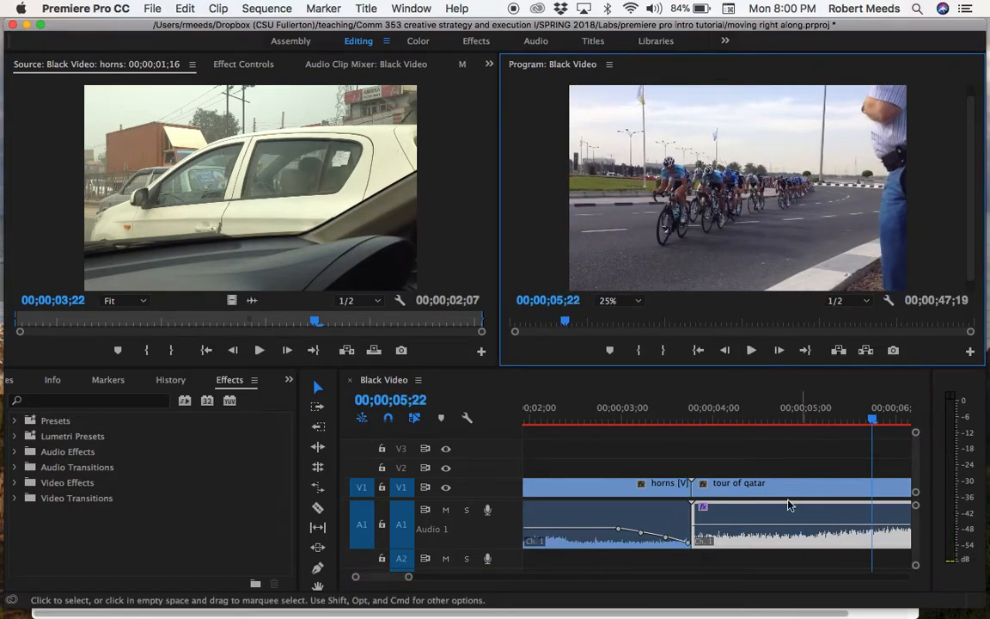
{"action": "mouse_move", "coordinate": [445, 509]}
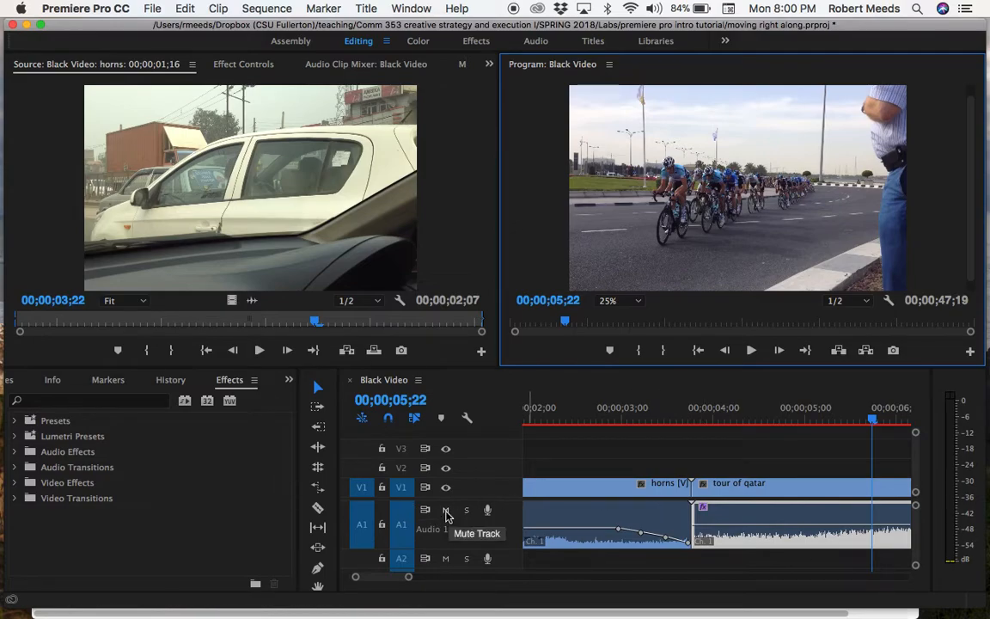
{"action": "left_click", "coordinate": [445, 510]}
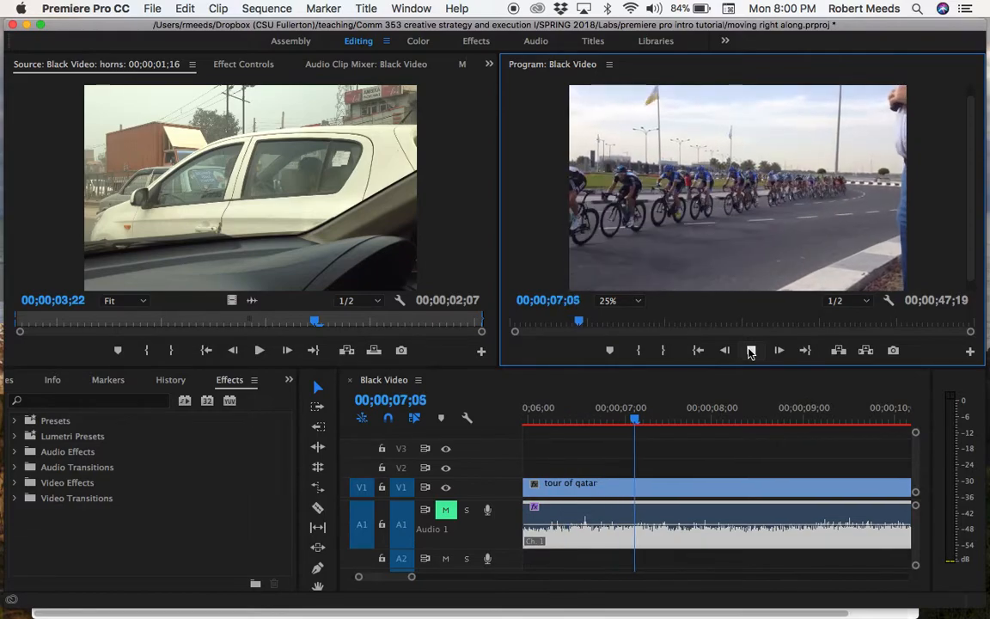
{"action": "left_click", "coordinate": [779, 350]}
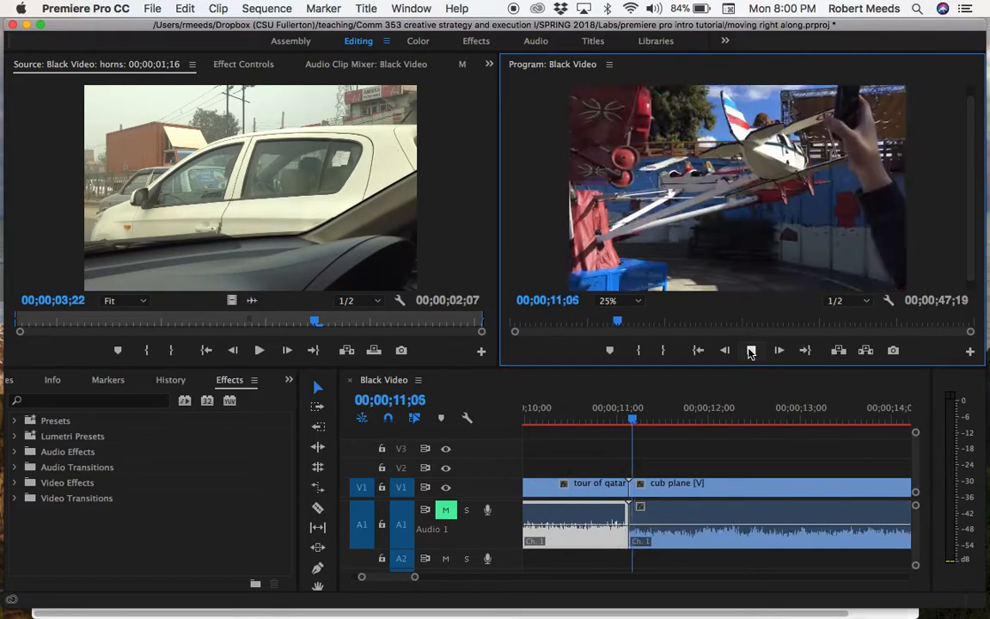
{"action": "left_click", "coordinate": [778, 350]}
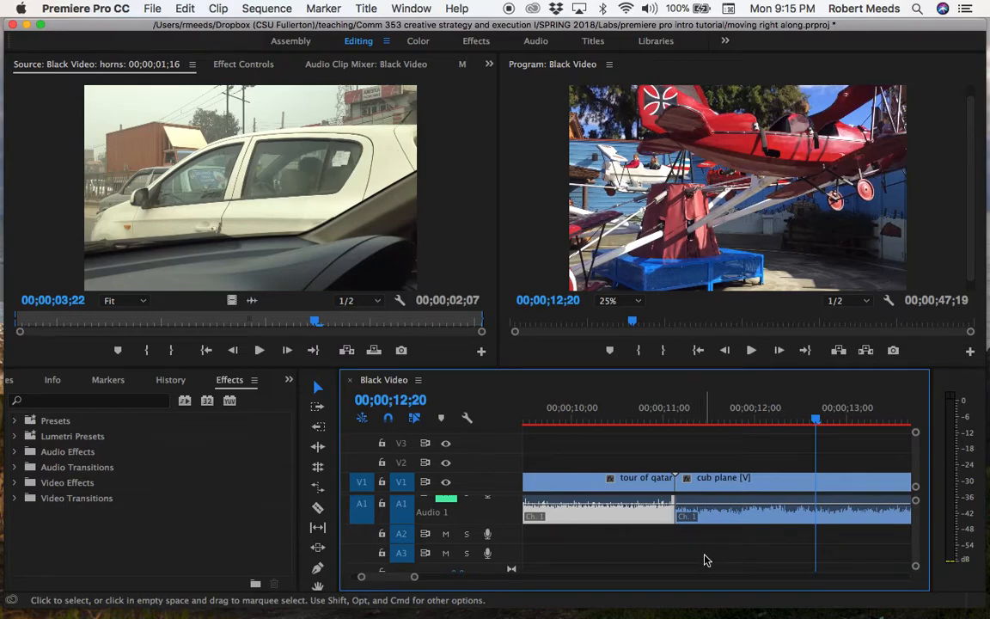
{"action": "mouse_move", "coordinate": [709, 559]}
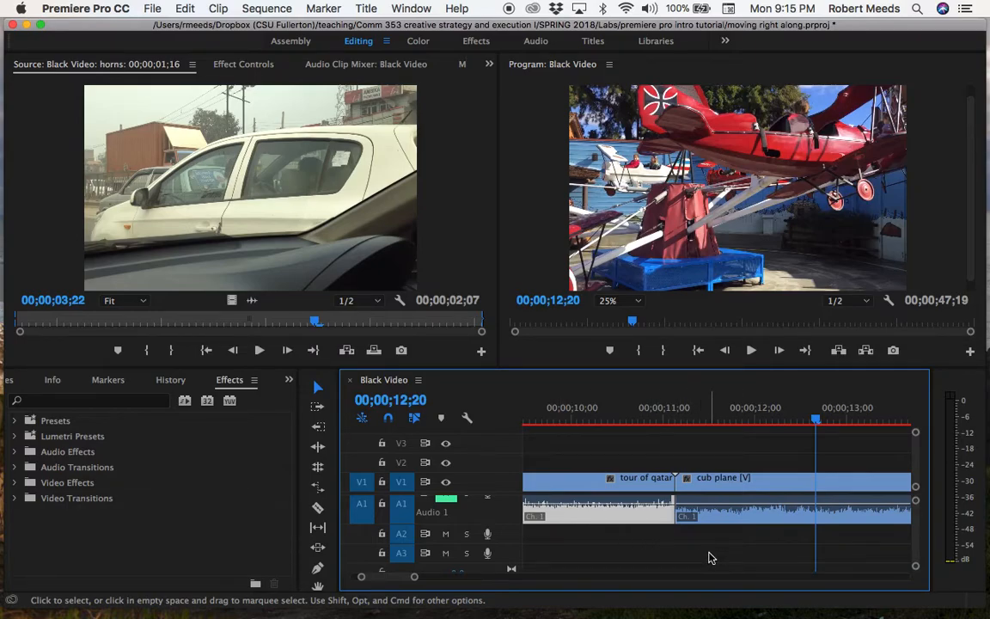
{"action": "mouse_move", "coordinate": [446, 504]}
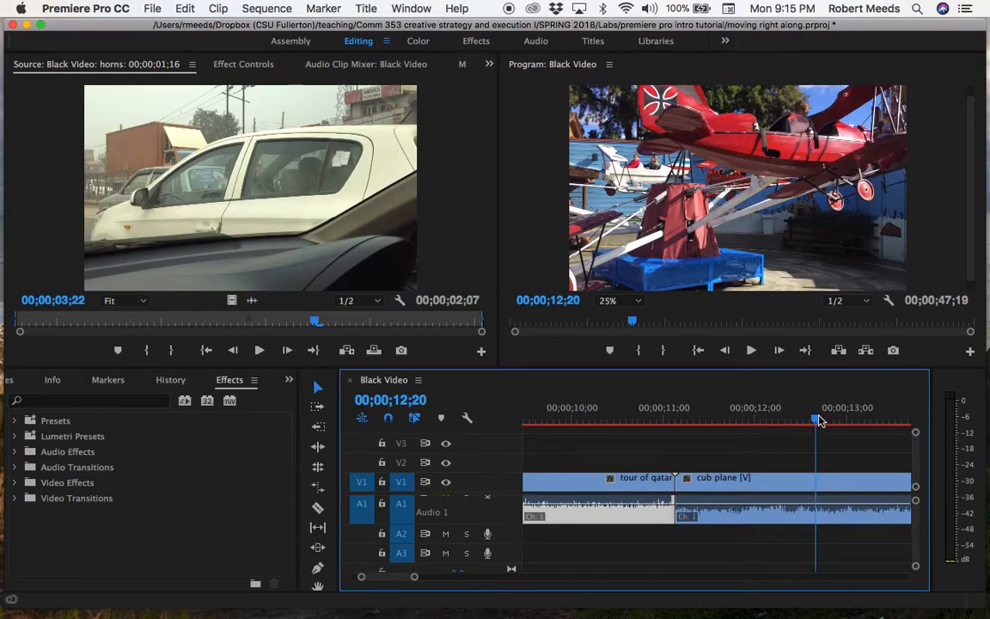
{"action": "left_click_drag", "start_coordinate": [816, 421], "coordinate": [748, 420]}
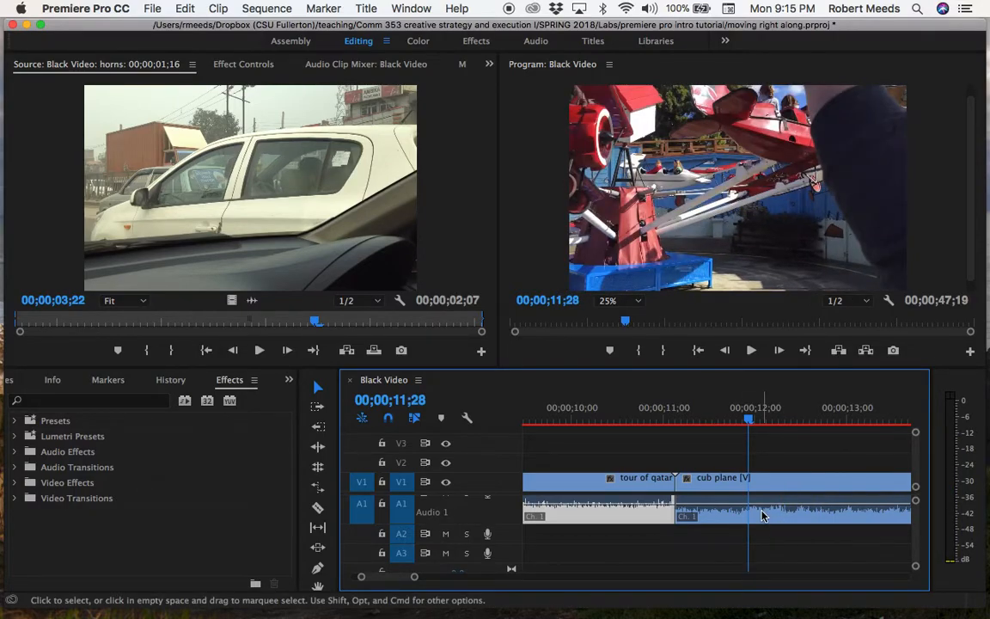
{"action": "mouse_move", "coordinate": [412, 481]}
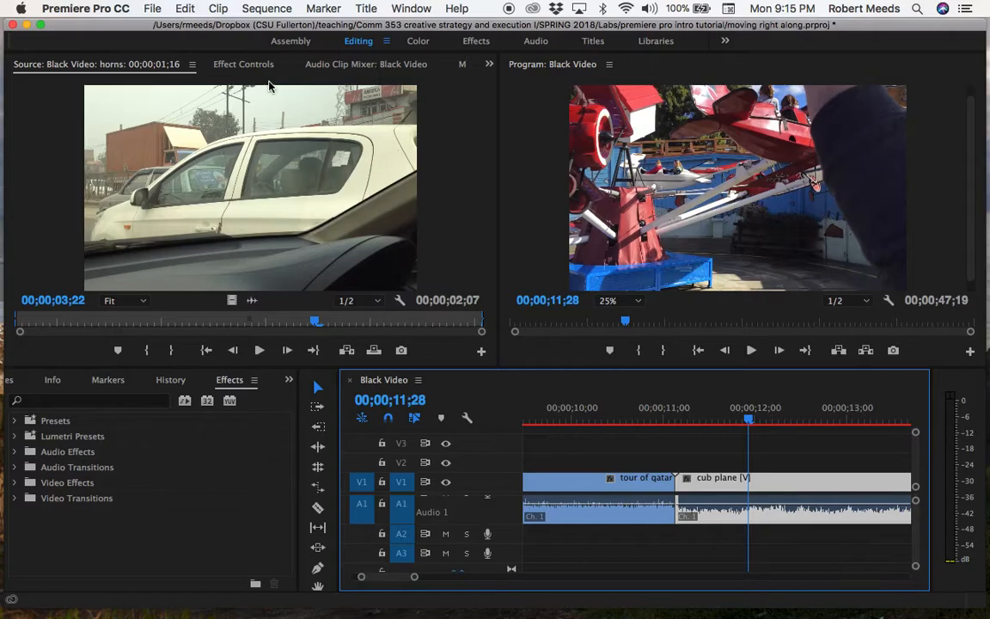
{"action": "left_click", "coordinate": [218, 7]}
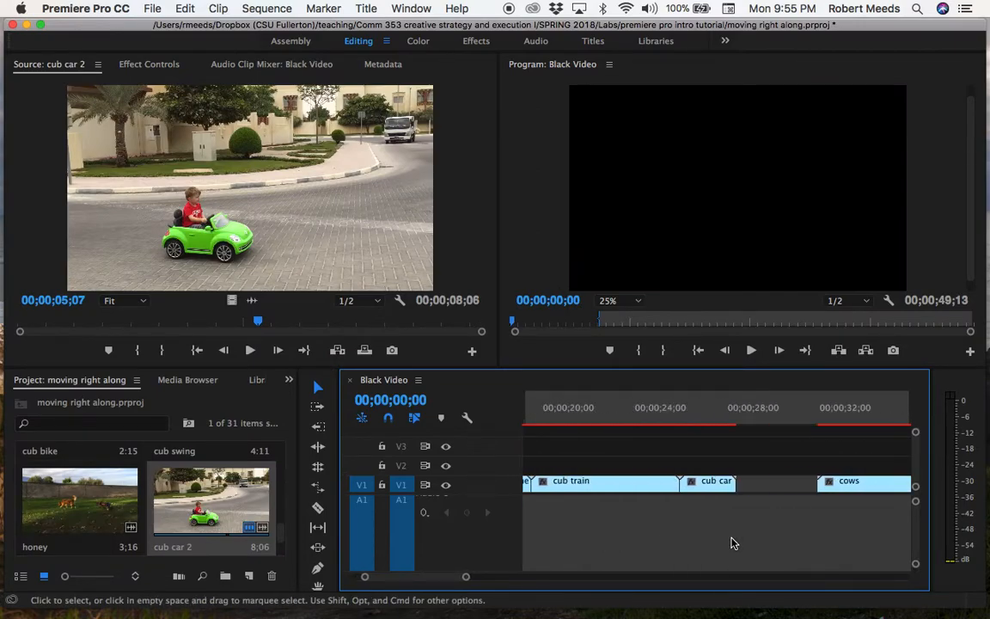
Return the Timeline to the start and bring the Movin' Right Along MP3 into view
{"action": "scroll", "scroll_direction": "right", "scroll_amount": 3}
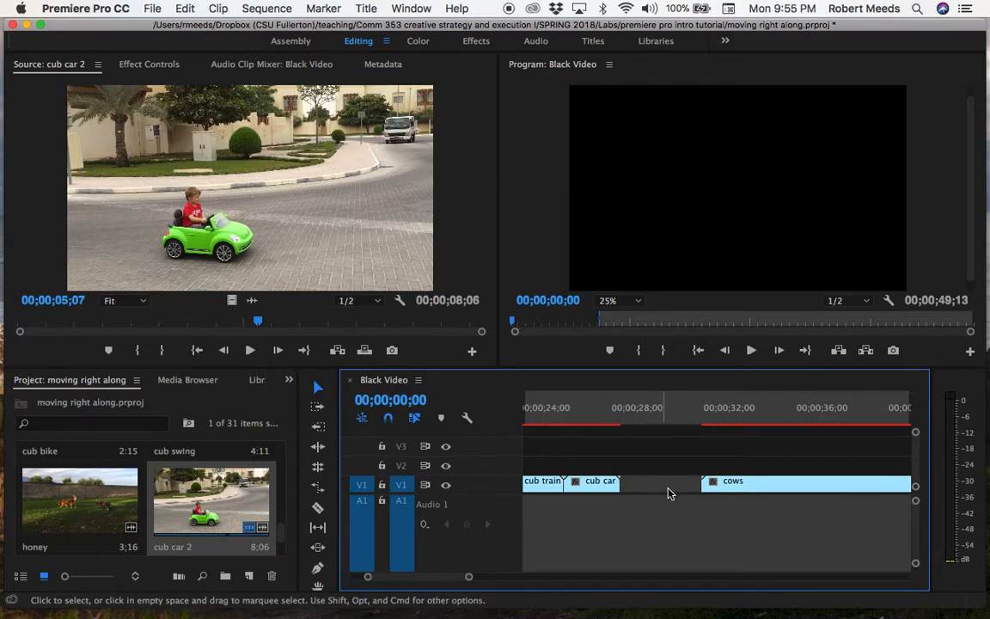
{"action": "mouse_move", "coordinate": [752, 521]}
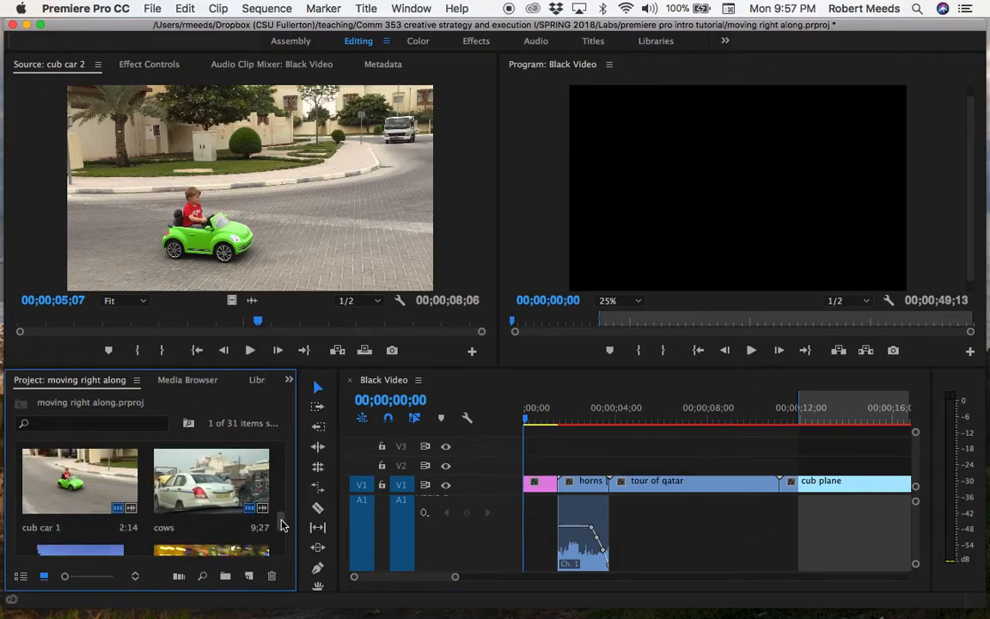
{"action": "scroll", "scroll_direction": "down", "scroll_amount": 3}
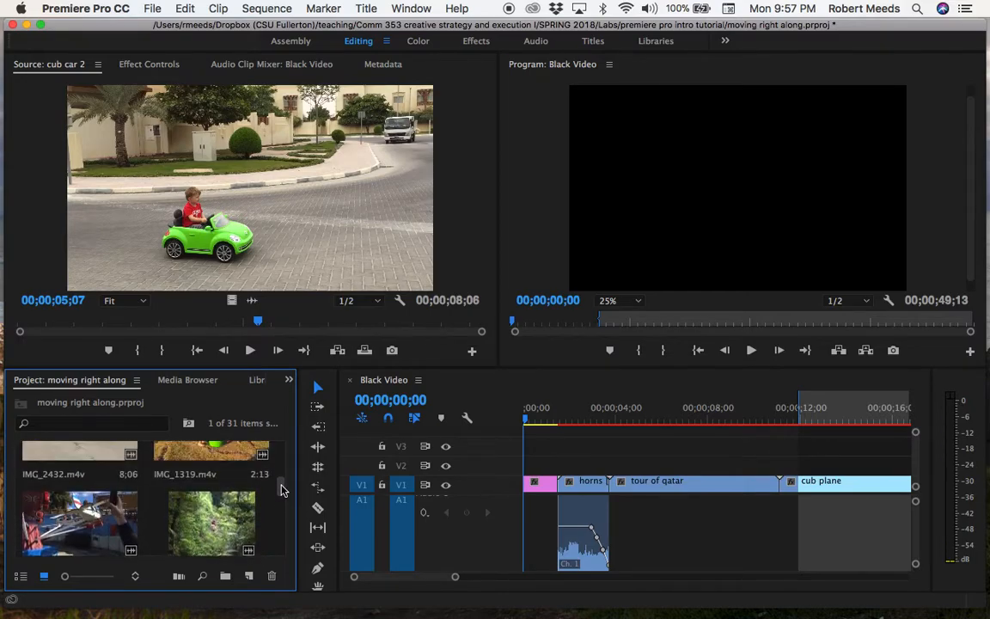
{"action": "scroll", "scroll_direction": "down", "scroll_amount": 3}
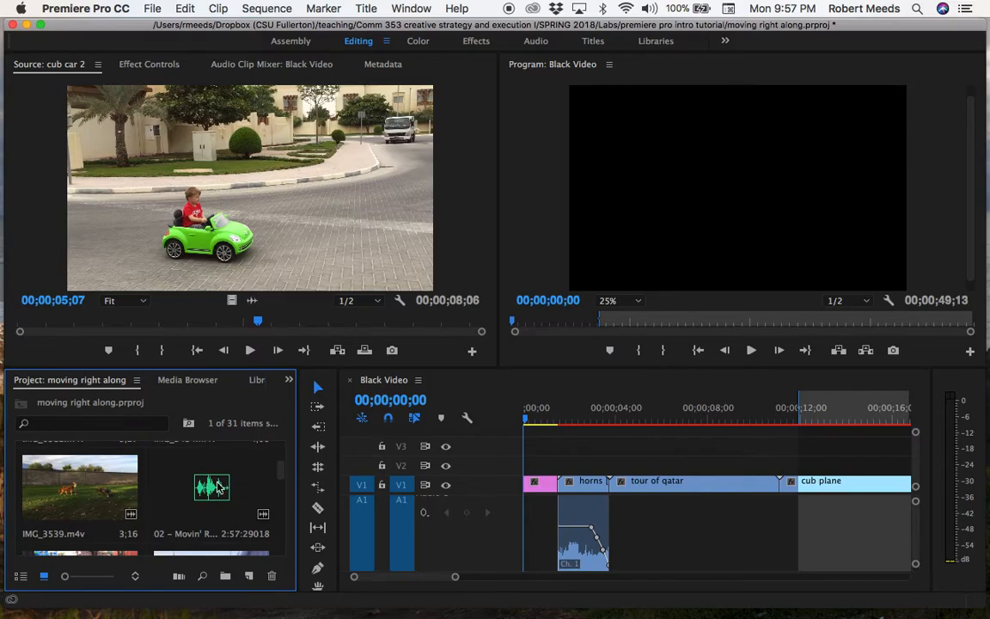
{"action": "mouse_move", "coordinate": [225, 494]}
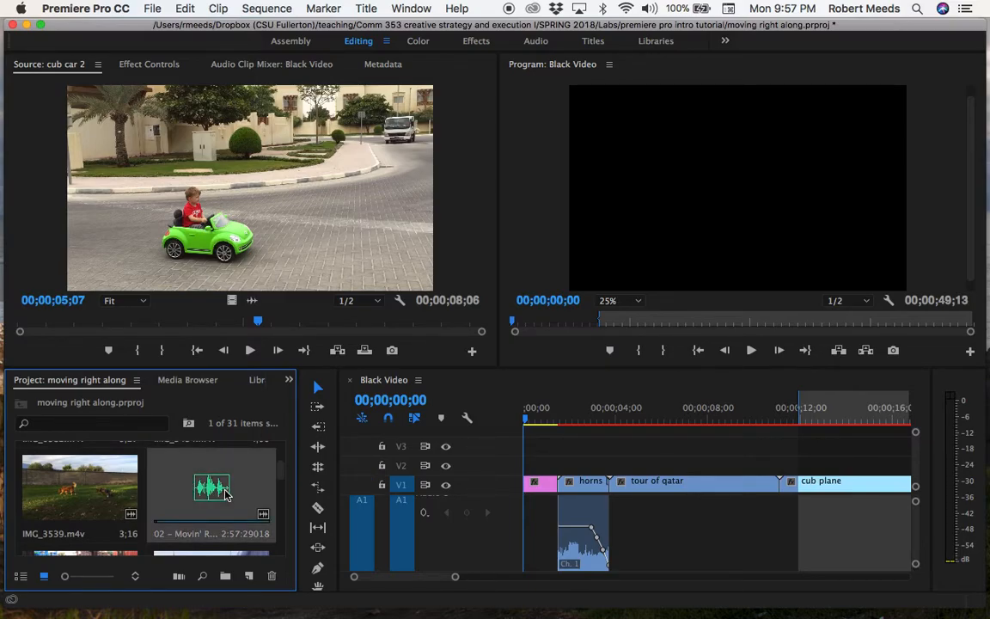
{"action": "mouse_move", "coordinate": [252, 198]}
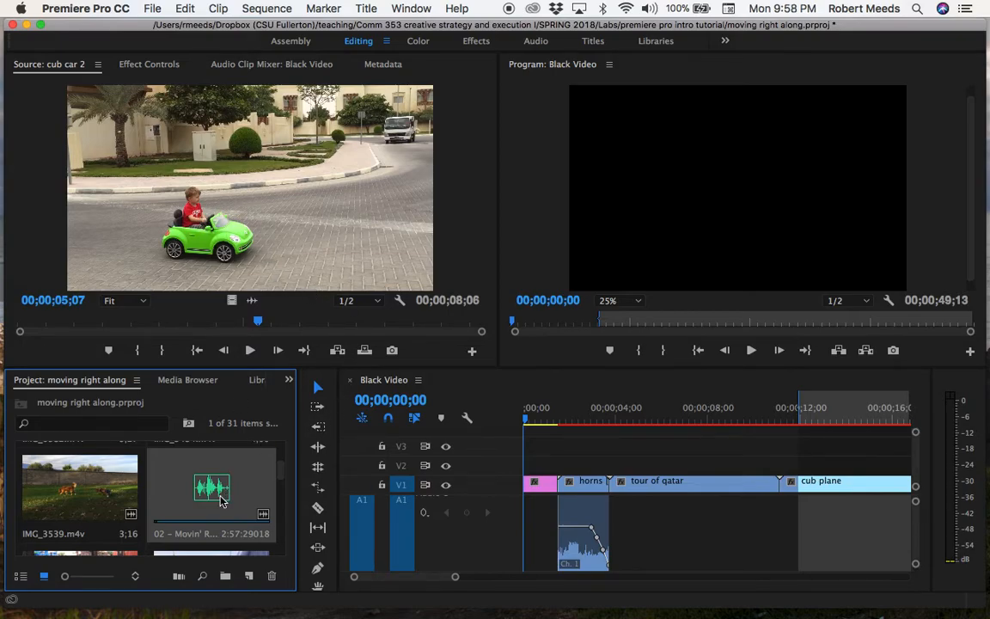
Load the Movin' Right Along MP3 into the Source monitor
{"action": "double_click", "coordinate": [211, 487]}
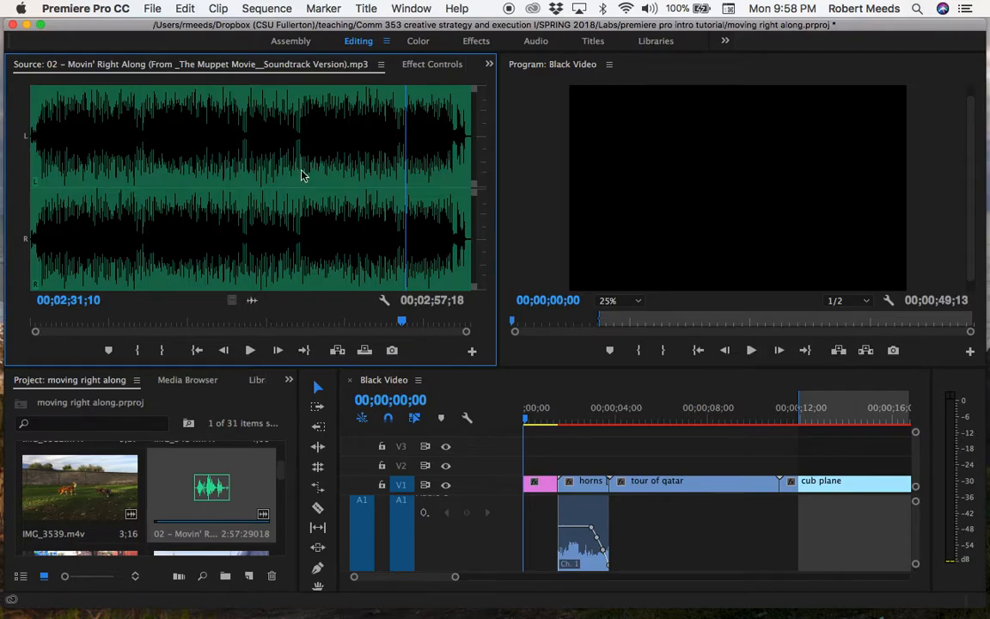
{"action": "mouse_move", "coordinate": [403, 192]}
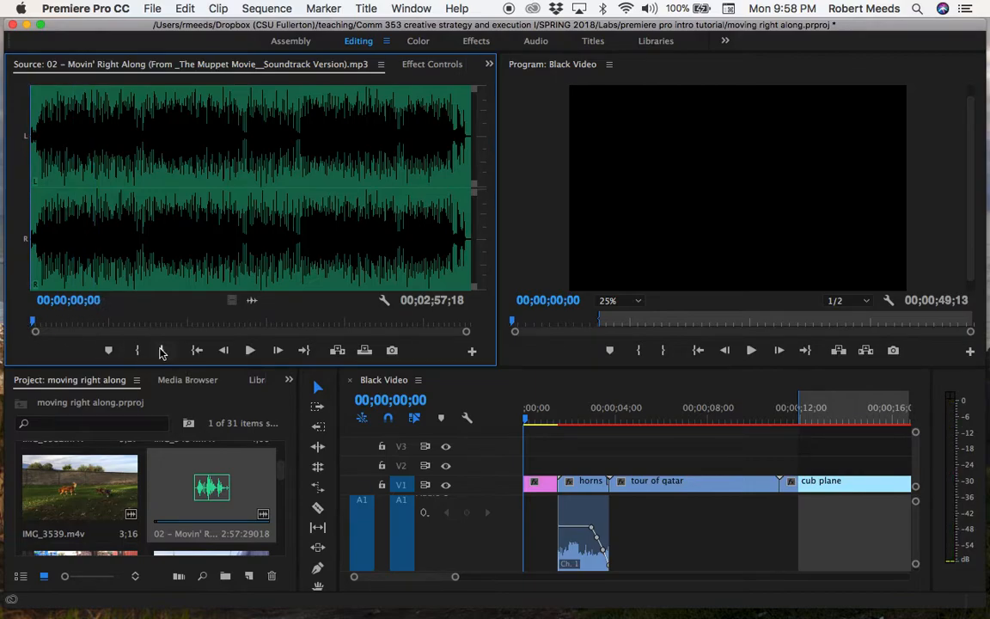
{"action": "mouse_move", "coordinate": [295, 310]}
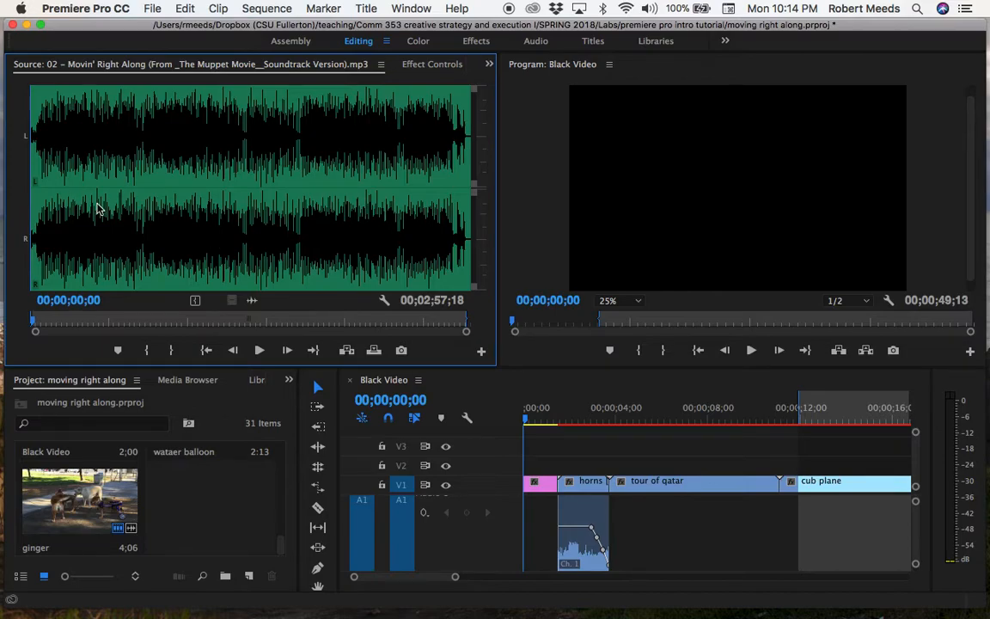
{"action": "mouse_move", "coordinate": [288, 288]}
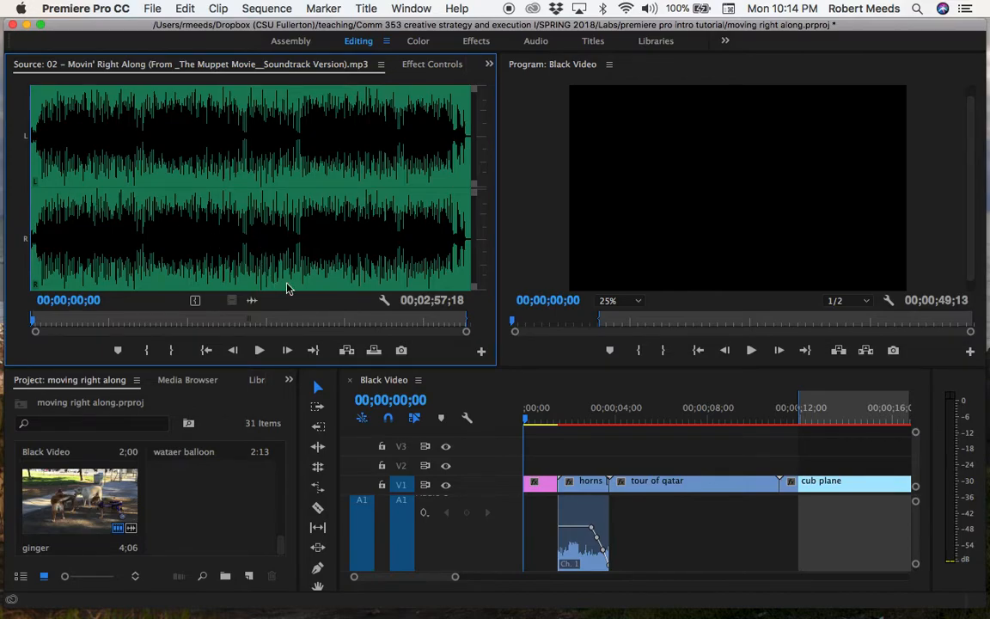
Mark the soundtrack In near 00;00;04;06 and Out near 00;00;33;10
{"action": "left_click", "coordinate": [259, 350]}
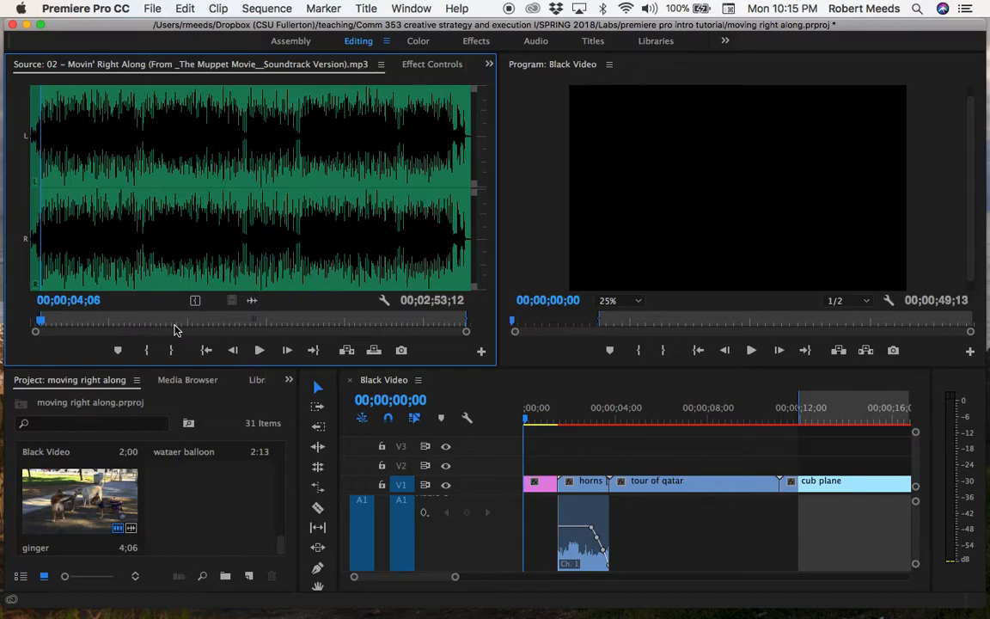
{"action": "mouse_move", "coordinate": [258, 349]}
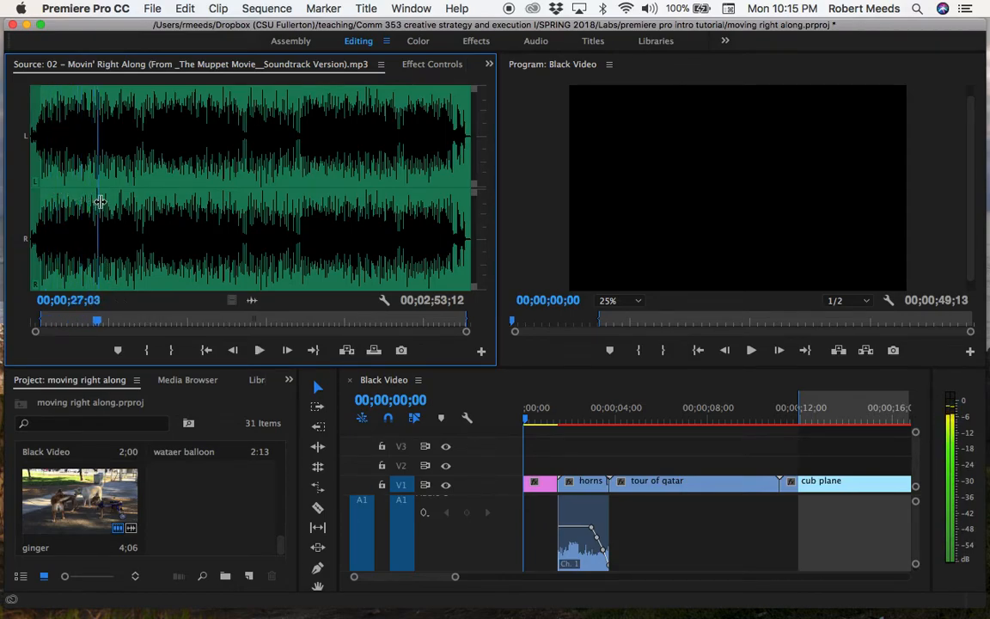
{"action": "left_click", "coordinate": [111, 323]}
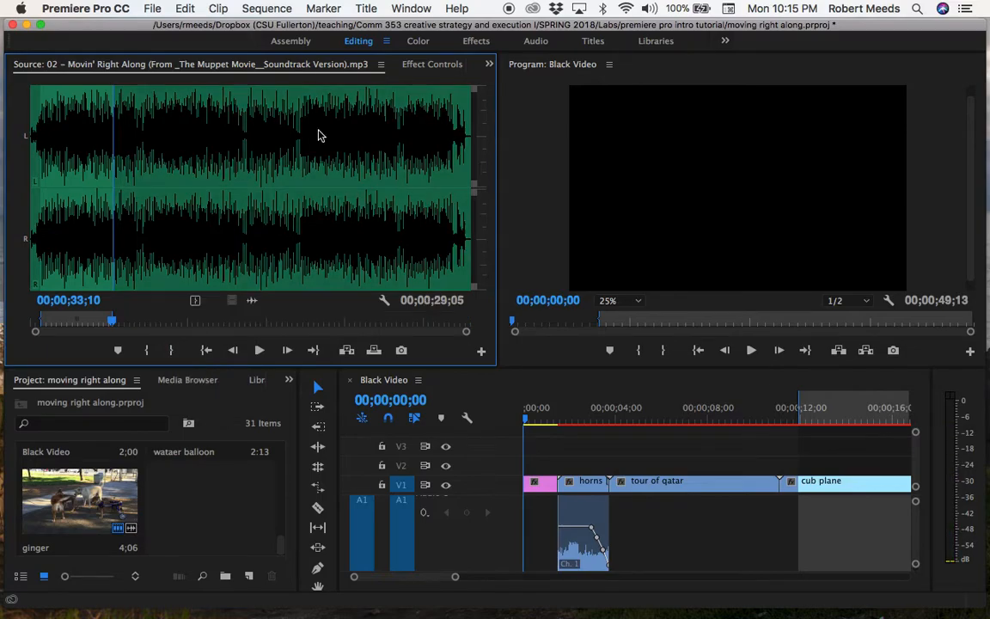
Make a subclip named 'audio1' from the marked 29-second section
{"action": "left_click", "coordinate": [218, 8]}
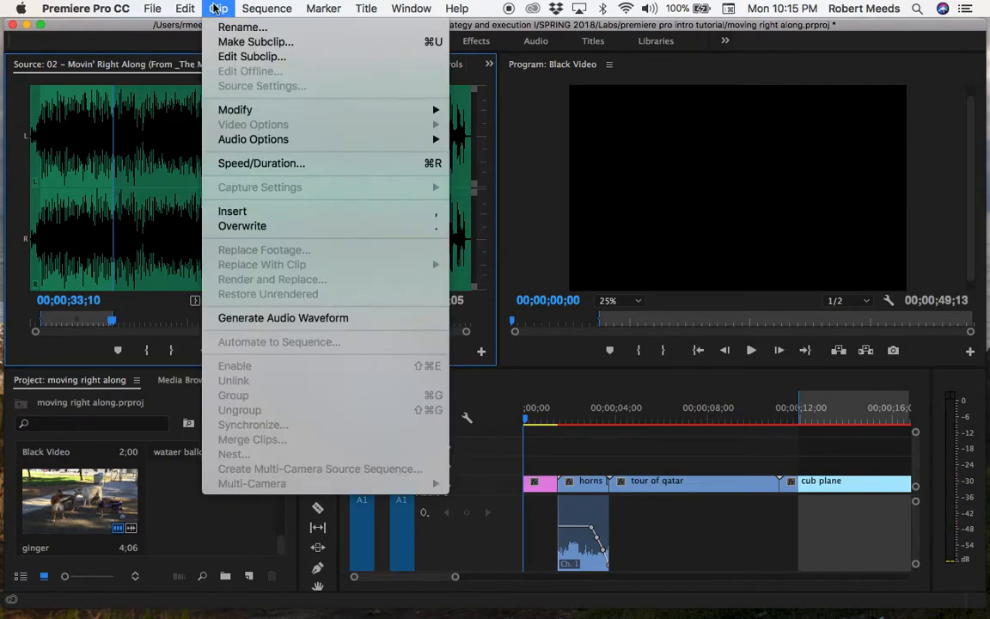
{"action": "mouse_move", "coordinate": [255, 41]}
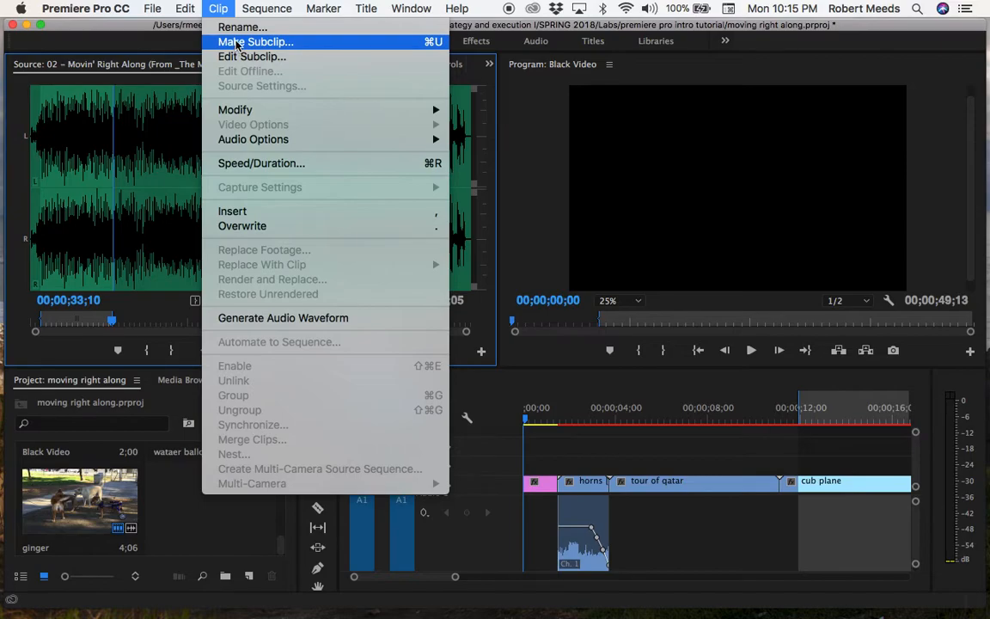
{"action": "left_click", "coordinate": [255, 41]}
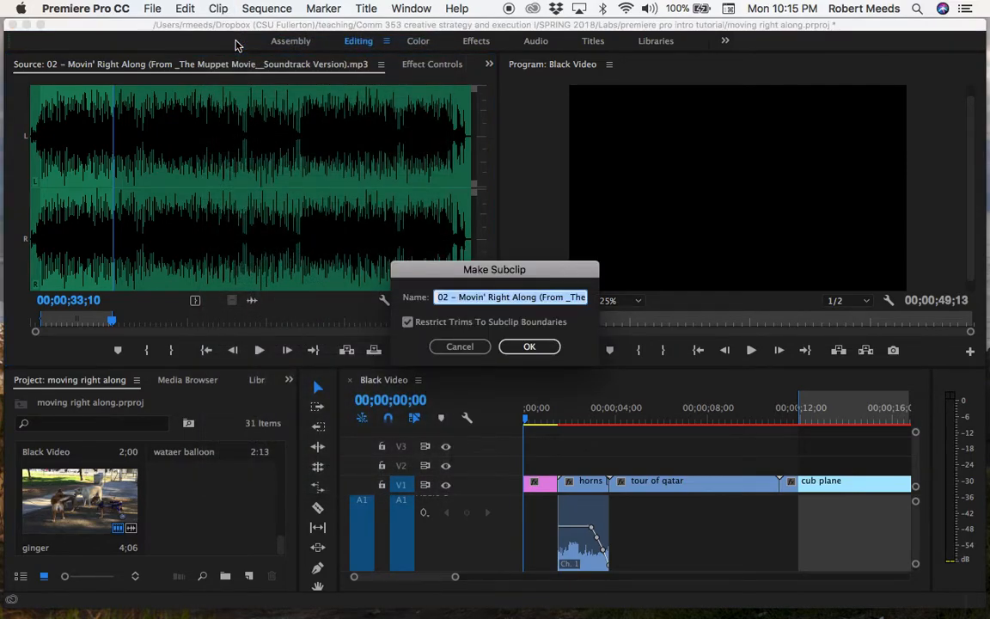
{"action": "type", "text": "audio"}
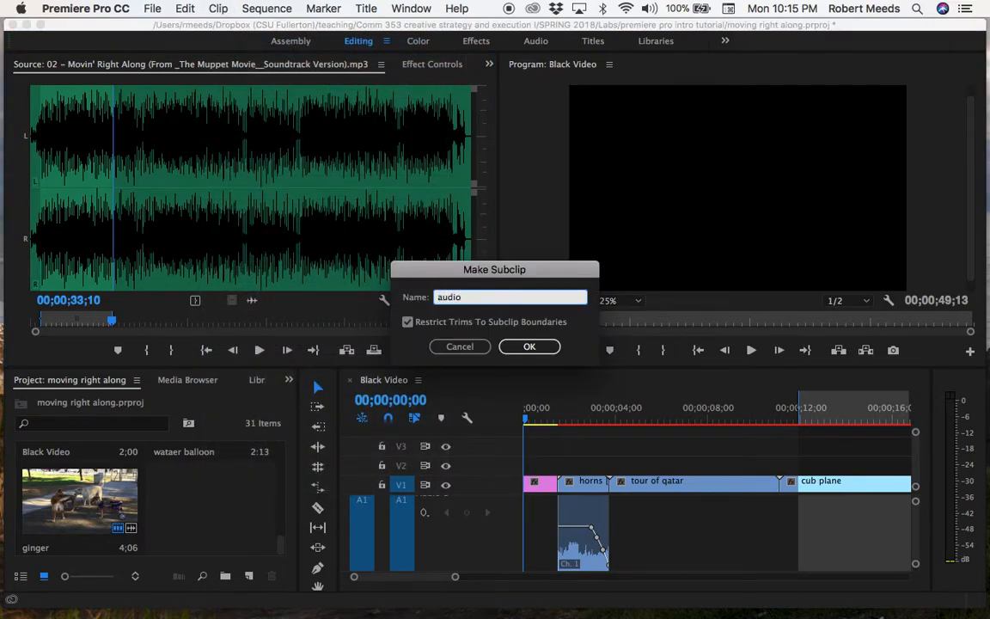
{"action": "left_click", "coordinate": [530, 346]}
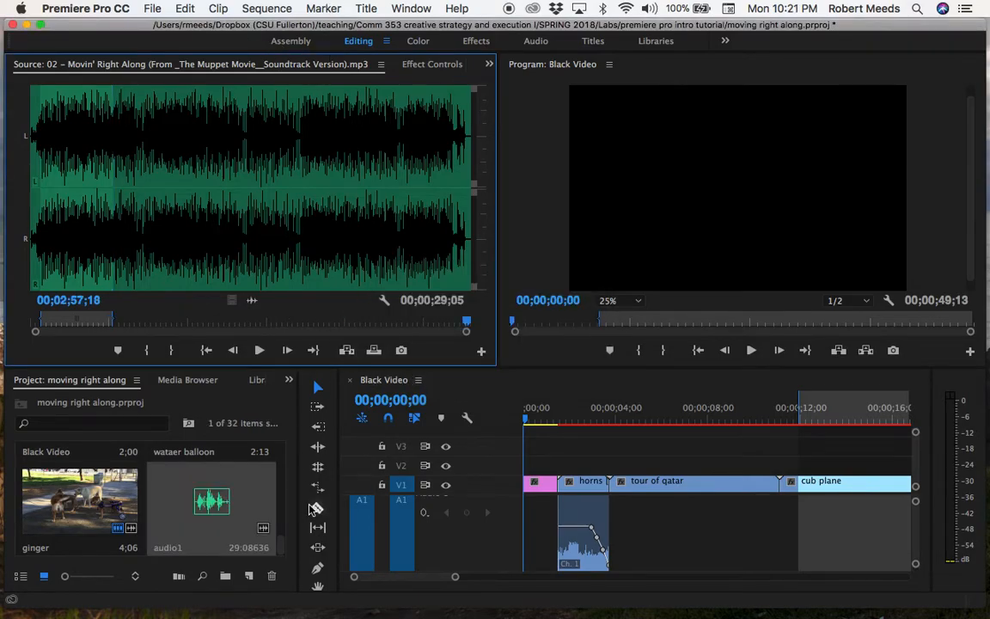
{"action": "mouse_move", "coordinate": [222, 532]}
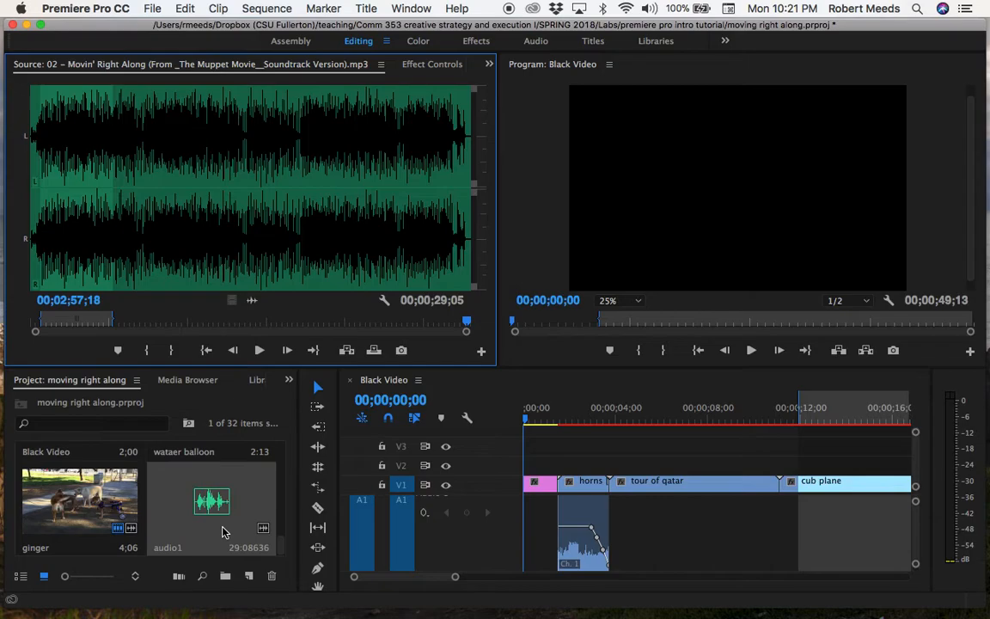
{"action": "mouse_move", "coordinate": [312, 344]}
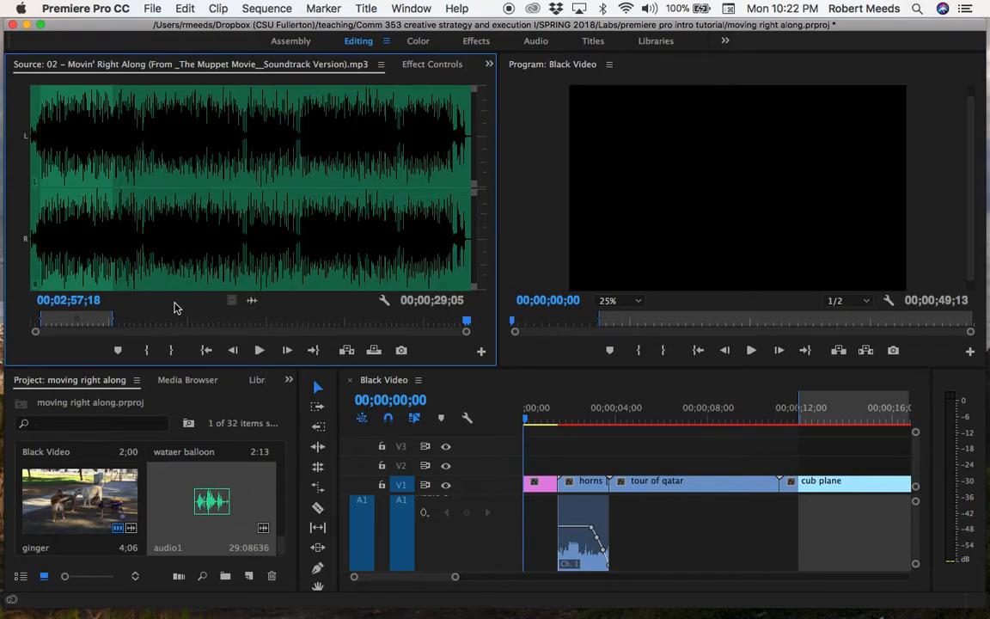
{"action": "mouse_move", "coordinate": [345, 310]}
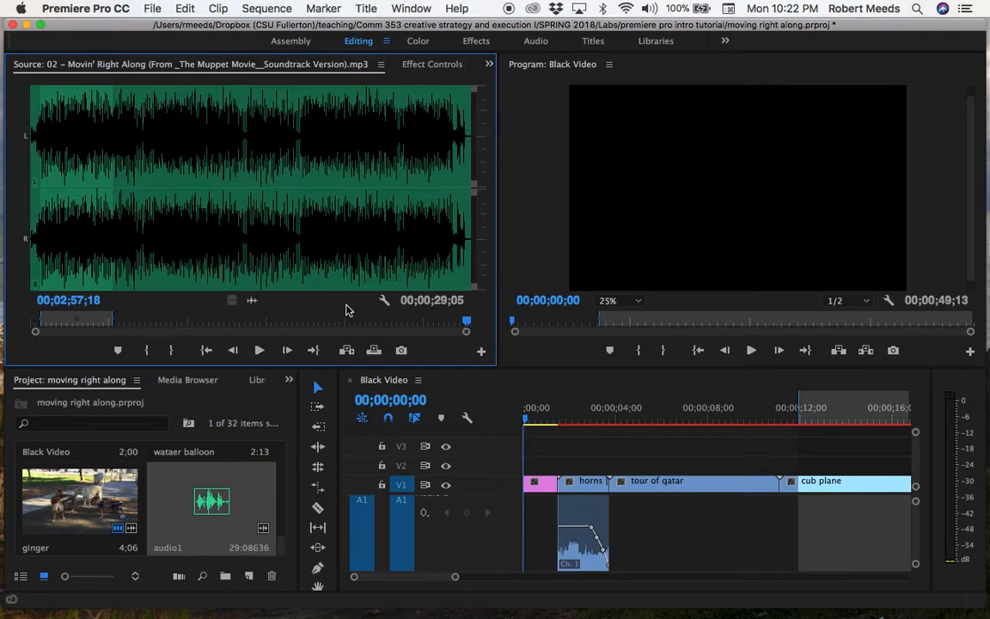
{"action": "mouse_move", "coordinate": [391, 333]}
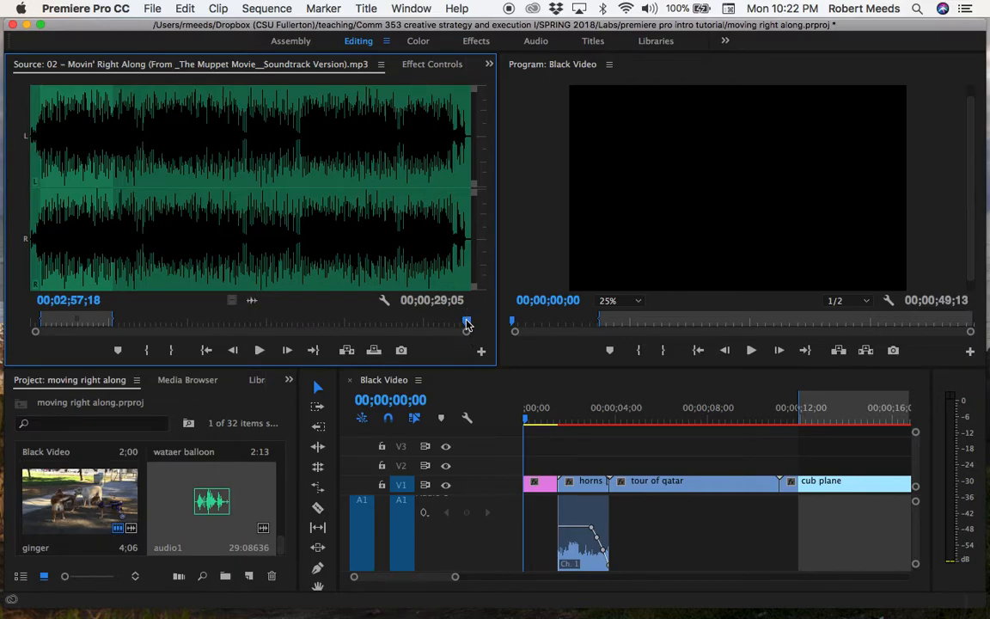
Move the In point later and preview, leaving a 26-second range from about 2:31
{"action": "left_click_drag", "start_coordinate": [467, 325], "coordinate": [405, 324]}
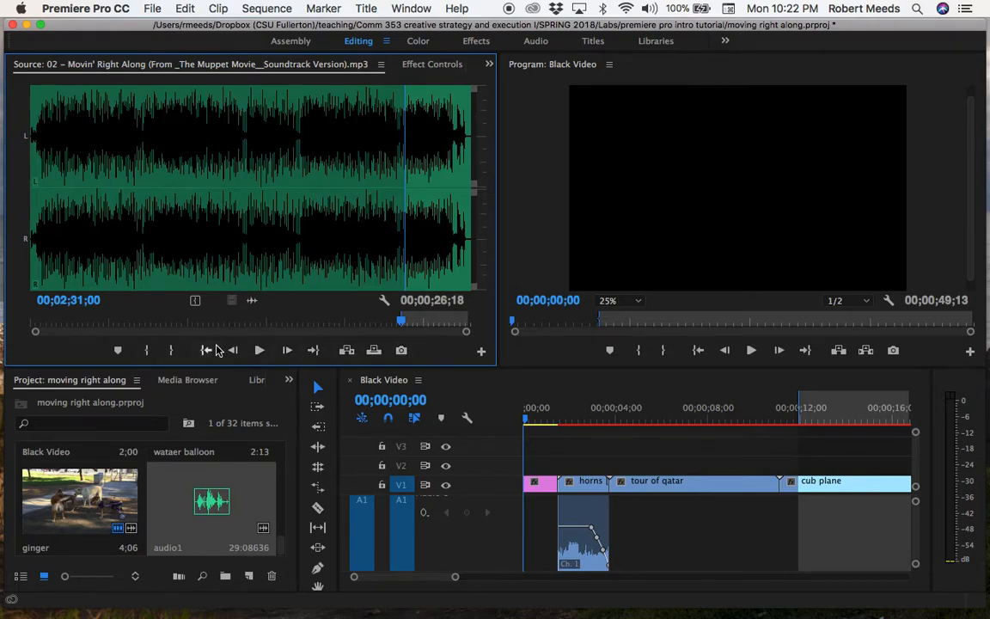
{"action": "left_click", "coordinate": [259, 349]}
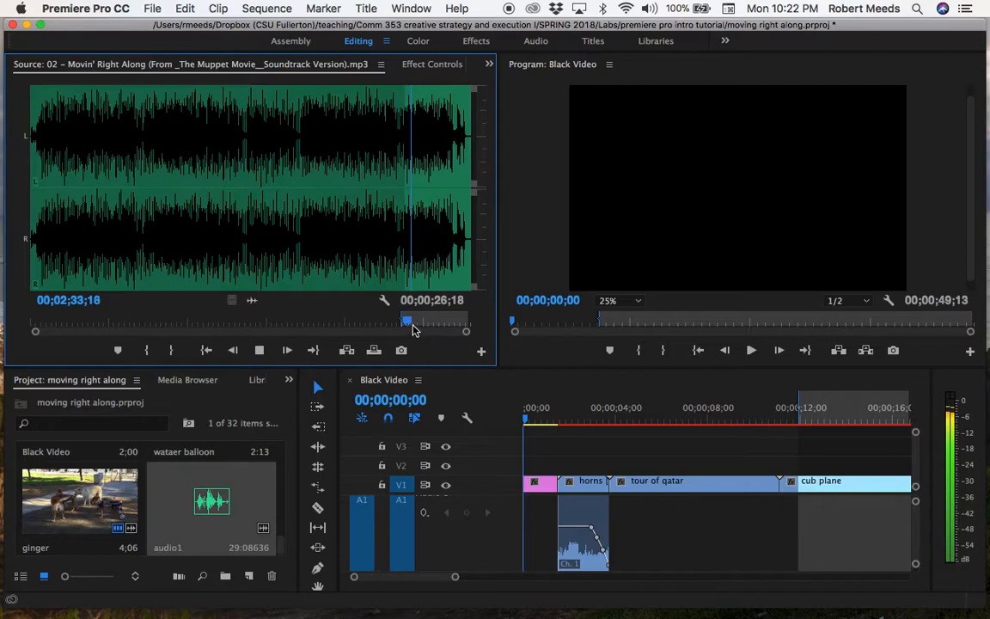
{"action": "left_click_drag", "start_coordinate": [407, 323], "coordinate": [438, 322]}
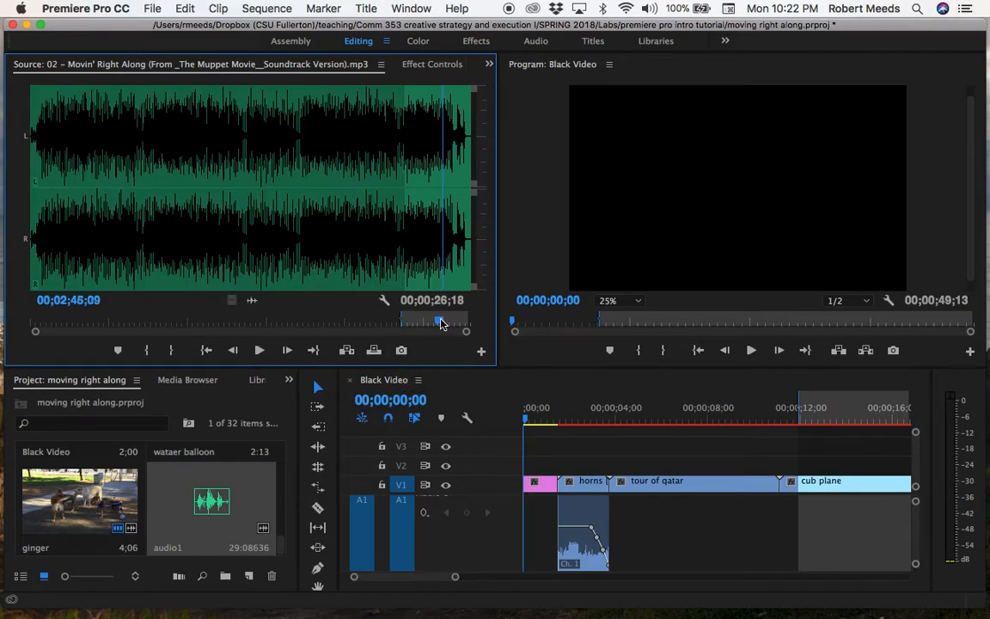
{"action": "left_click", "coordinate": [260, 350]}
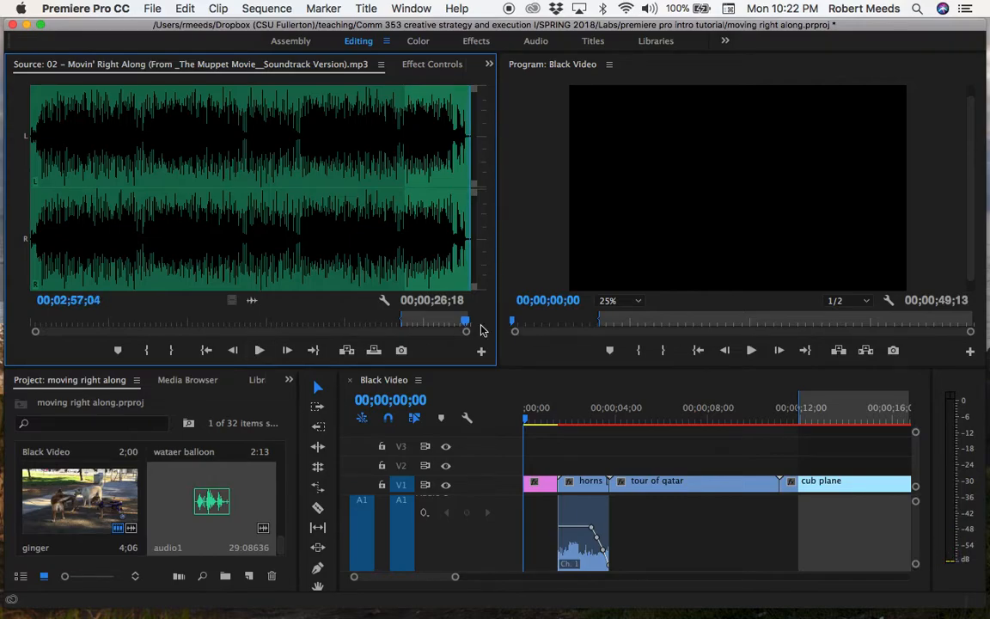
{"action": "mouse_move", "coordinate": [313, 350]}
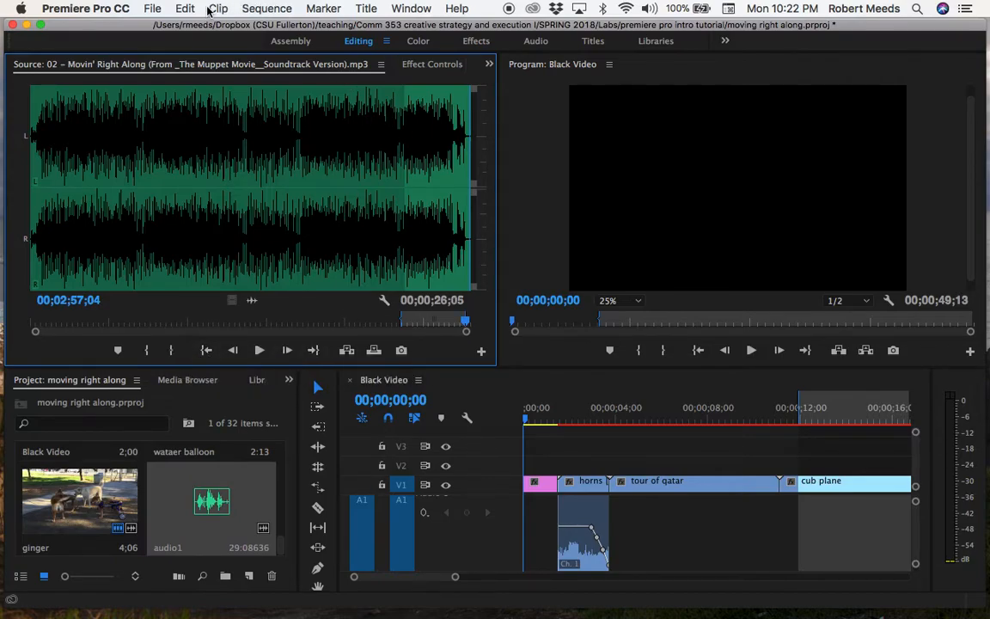
Make a second subclip named 'audio 2' from the 26-second range
{"action": "left_click", "coordinate": [218, 9]}
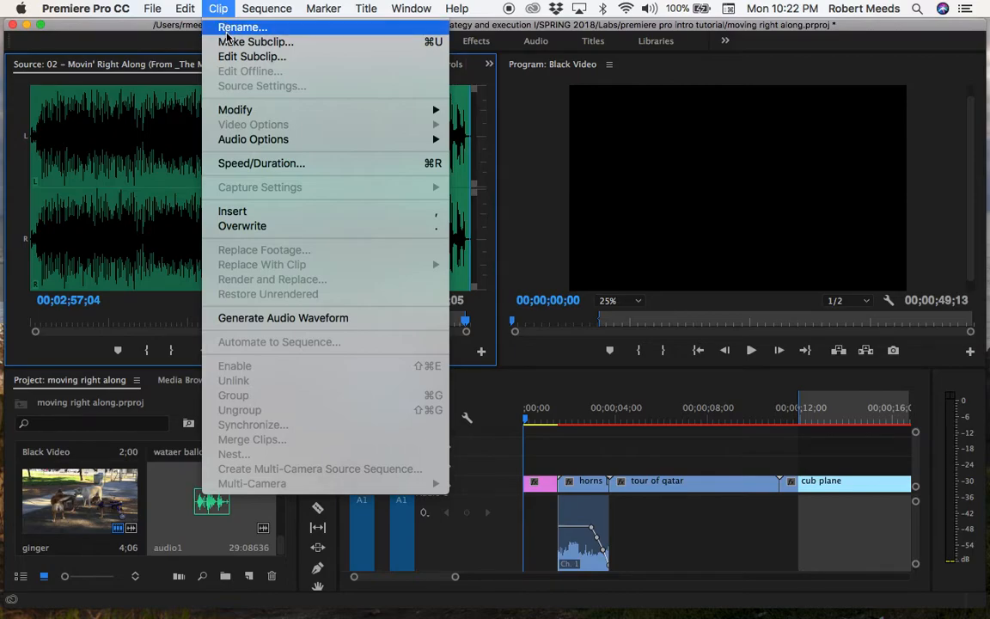
{"action": "left_click", "coordinate": [255, 41]}
{"action": "type", "text": "audio"}
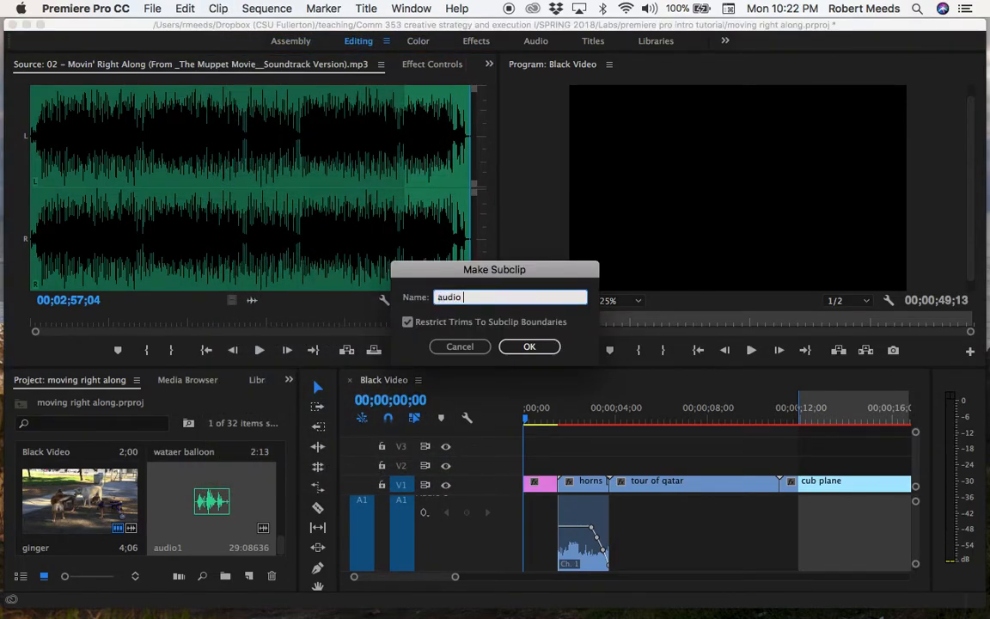
{"action": "left_click", "coordinate": [528, 347]}
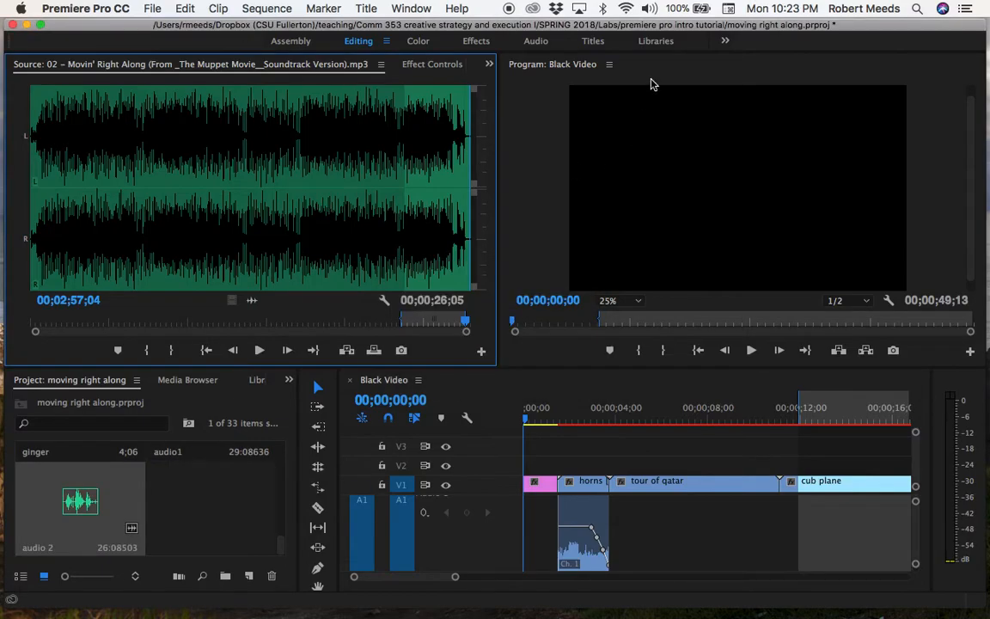
{"action": "mouse_move", "coordinate": [262, 345]}
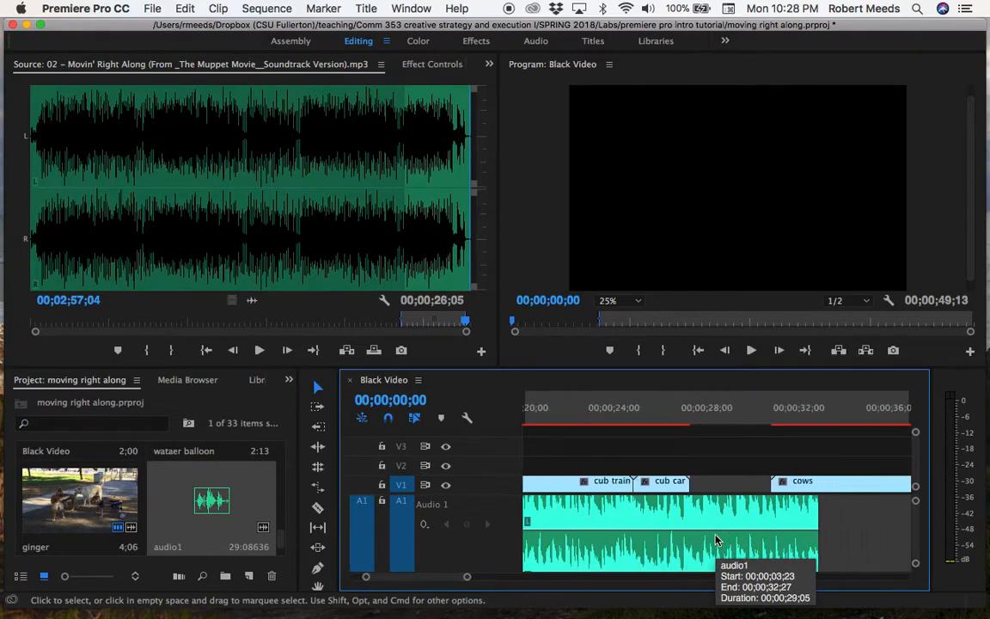
{"action": "mouse_move", "coordinate": [728, 488]}
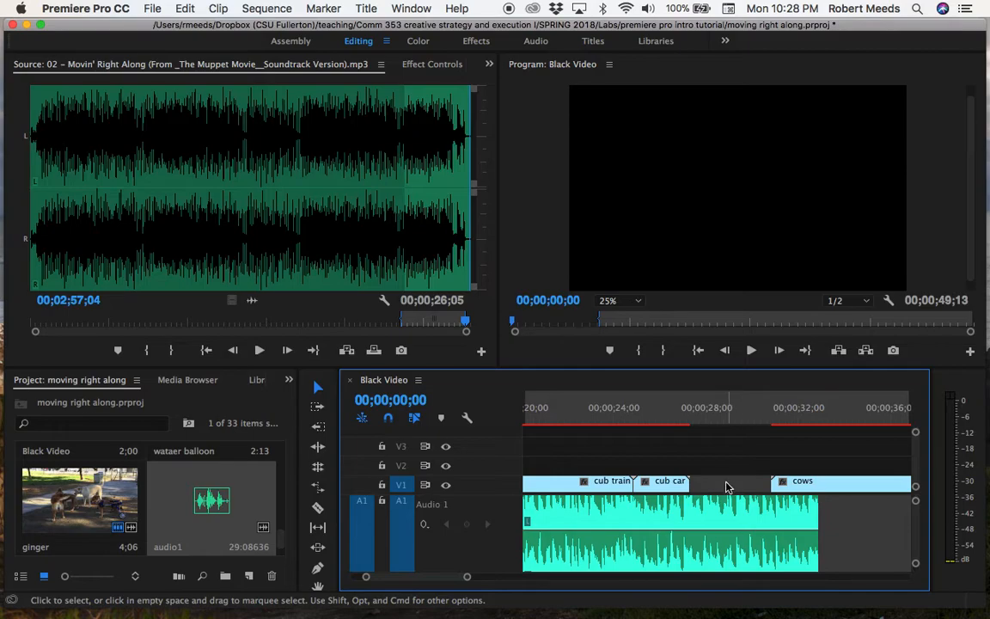
{"action": "mouse_move", "coordinate": [722, 501]}
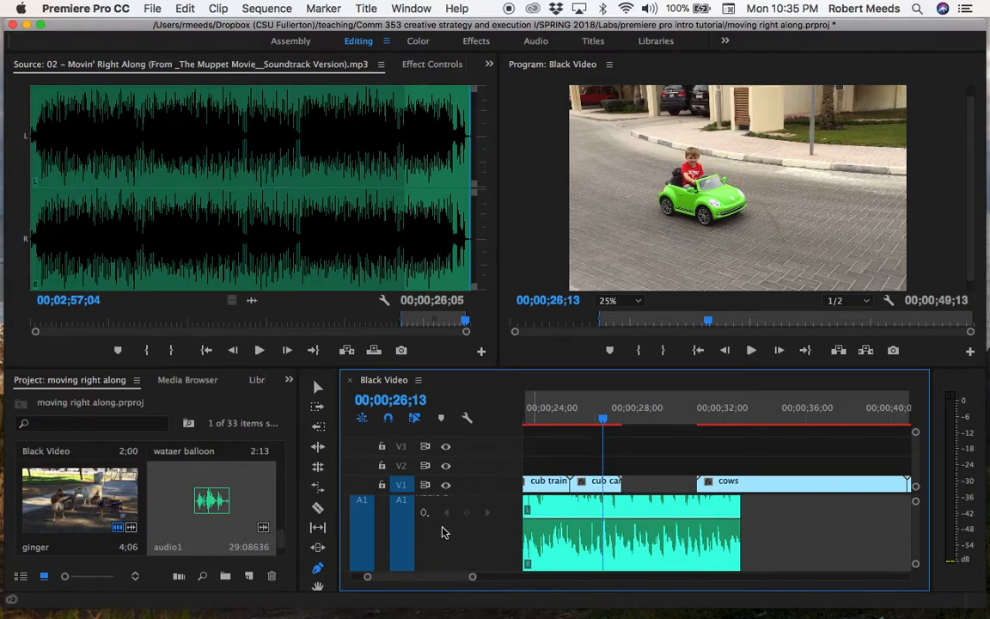
{"action": "mouse_move", "coordinate": [325, 528]}
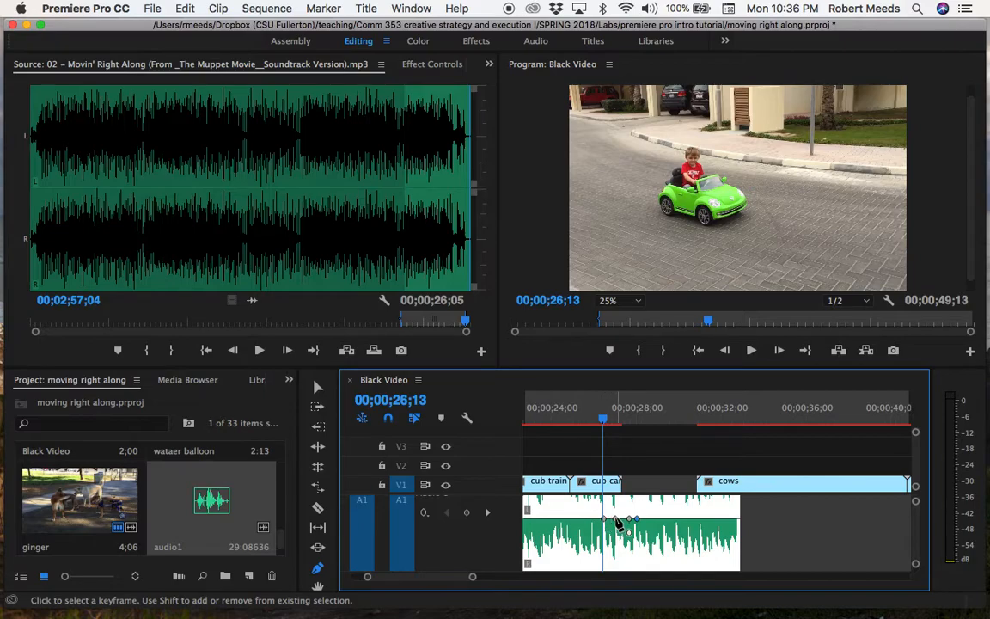
Drag audio1's volume keyframes down from 27 seconds to -oo dB at about 28 seconds
{"action": "left_click_drag", "start_coordinate": [618, 518], "coordinate": [617, 528]}
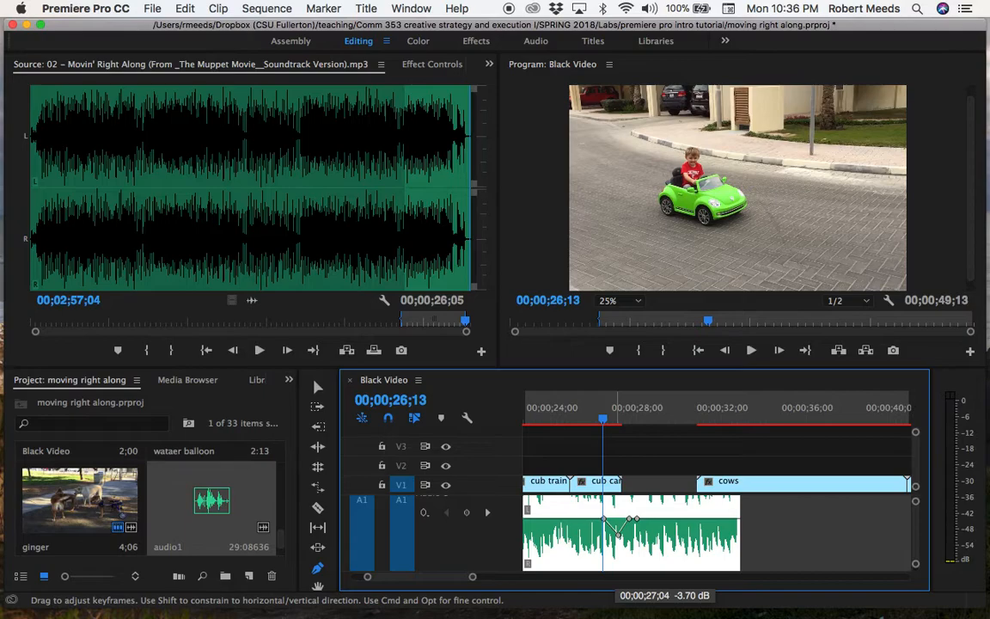
{"action": "left_click_drag", "start_coordinate": [633, 517], "coordinate": [625, 540]}
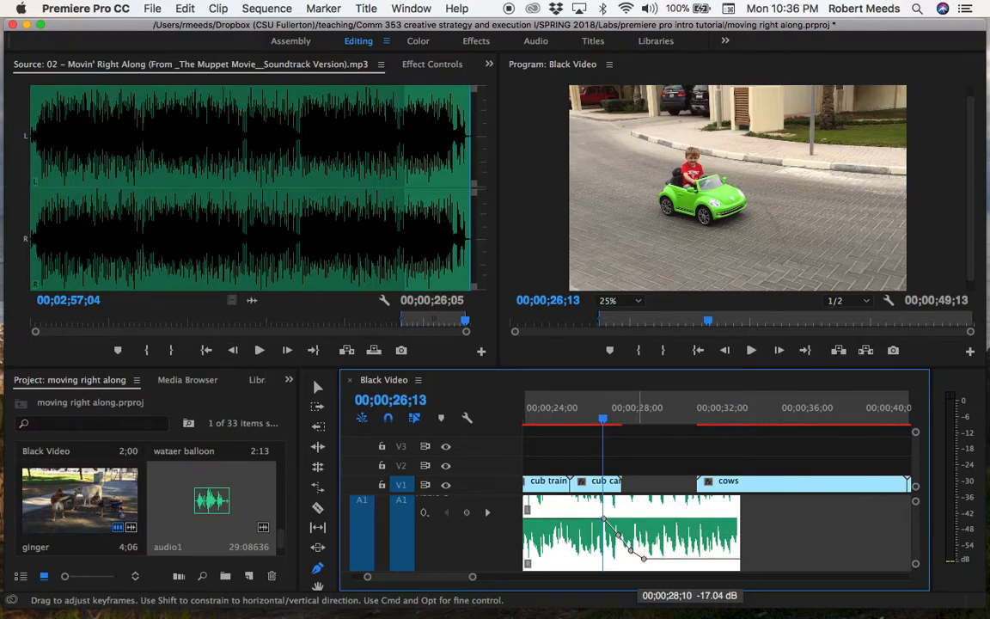
{"action": "left_click_drag", "start_coordinate": [643, 559], "coordinate": [643, 560]}
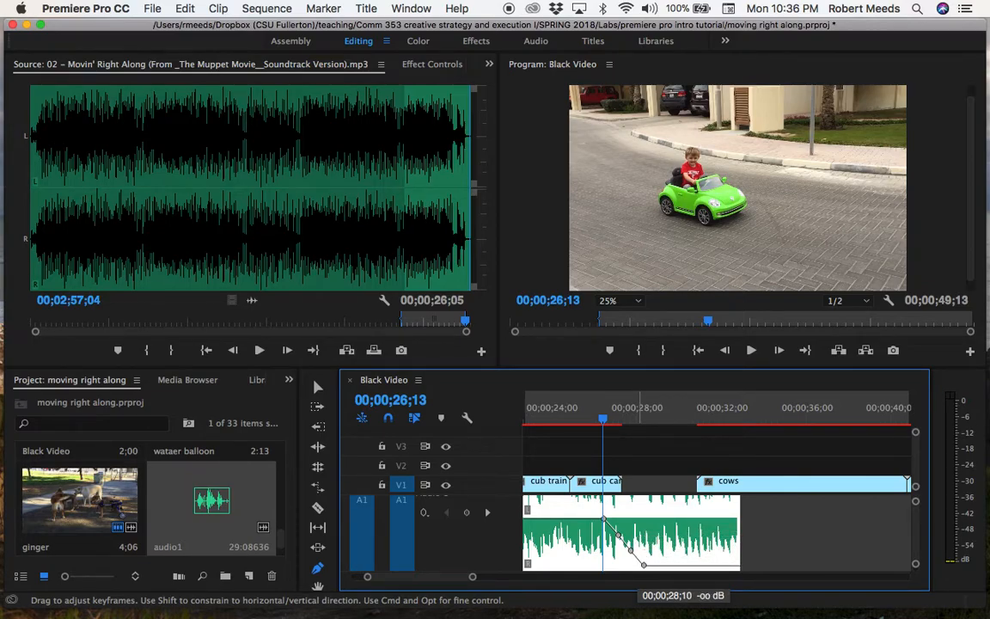